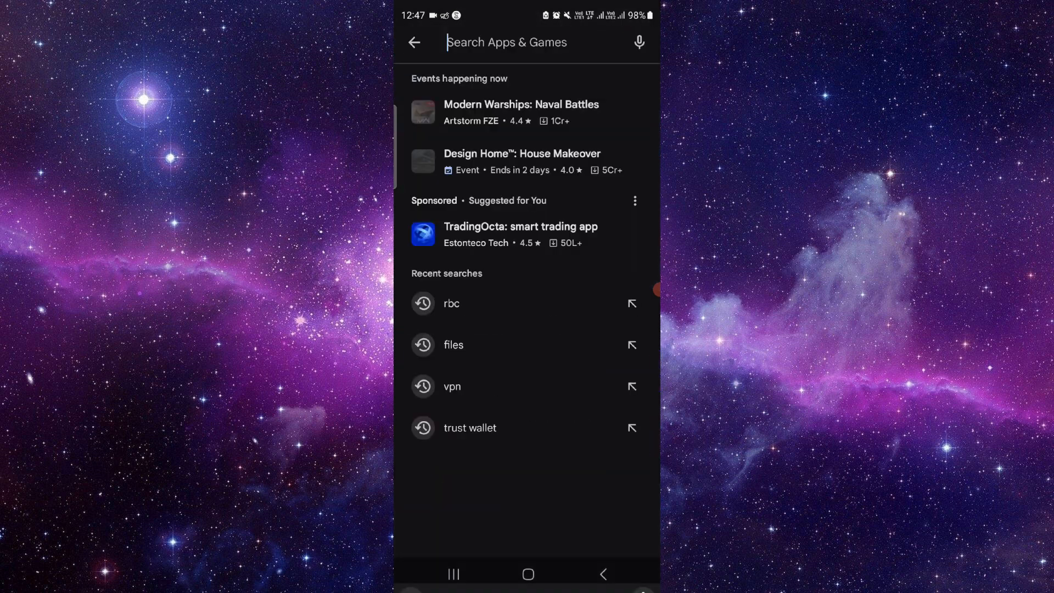
Search the Play Store for "cibc" to list the CIBC Mobile Banking app.
text(cibc)
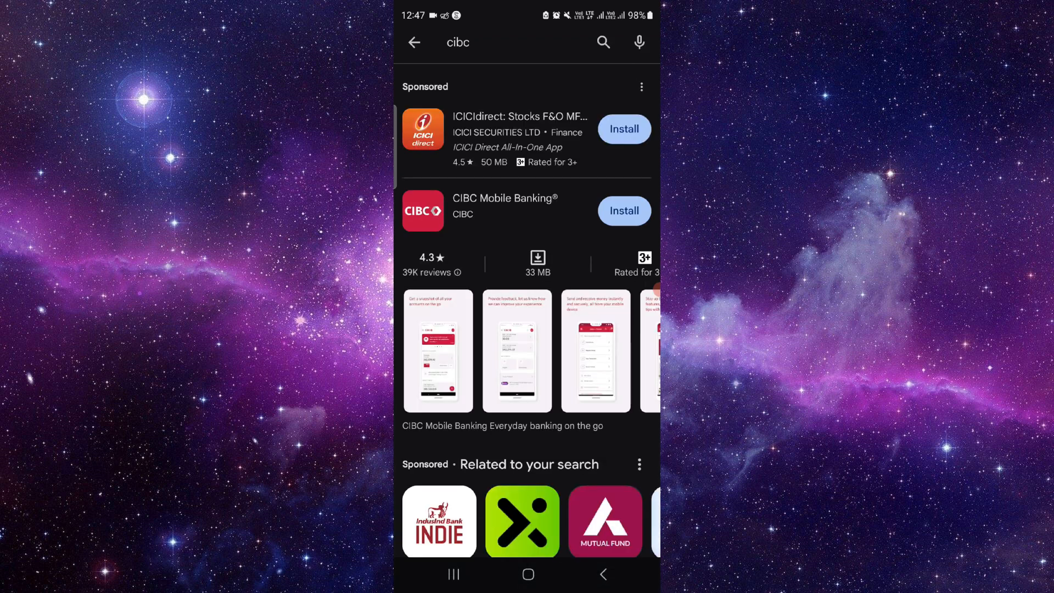
Install CIBC Mobile Banking from its store page and launch it once installed.
click(504, 210)
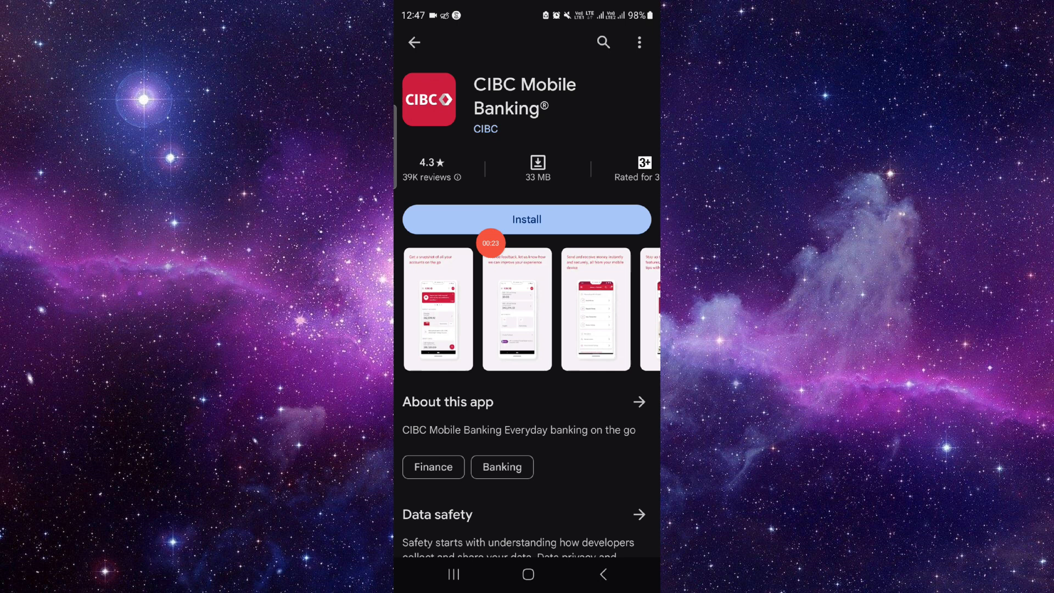
click(526, 220)
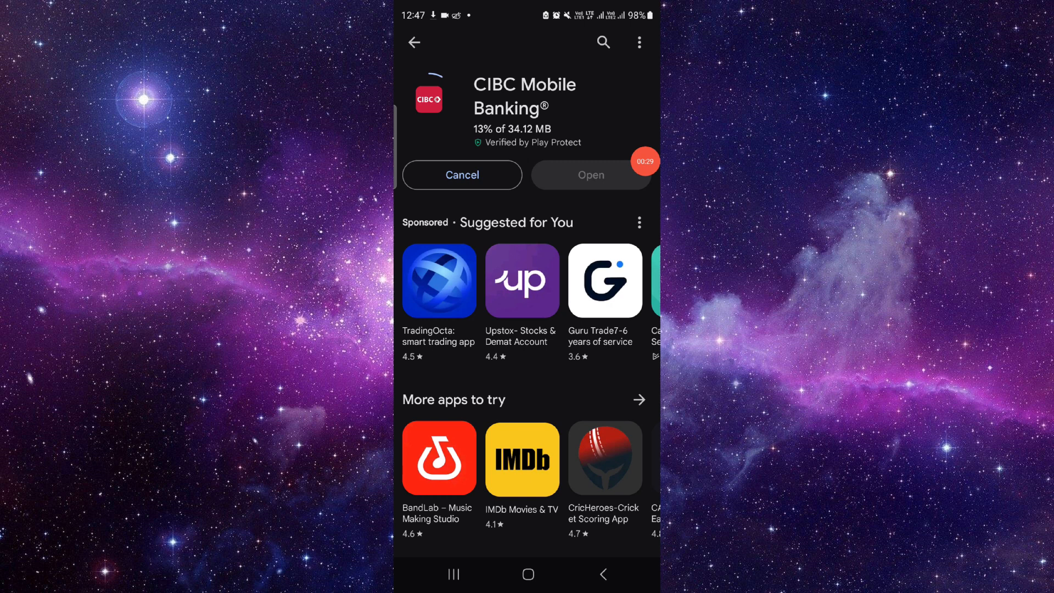
scroll(down, 3)
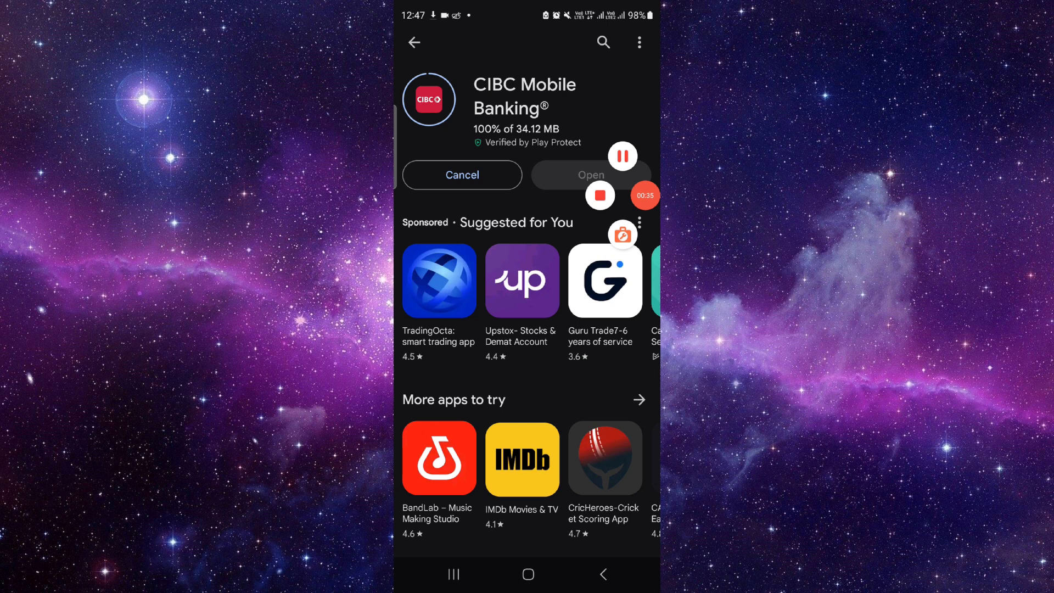
click(590, 175)
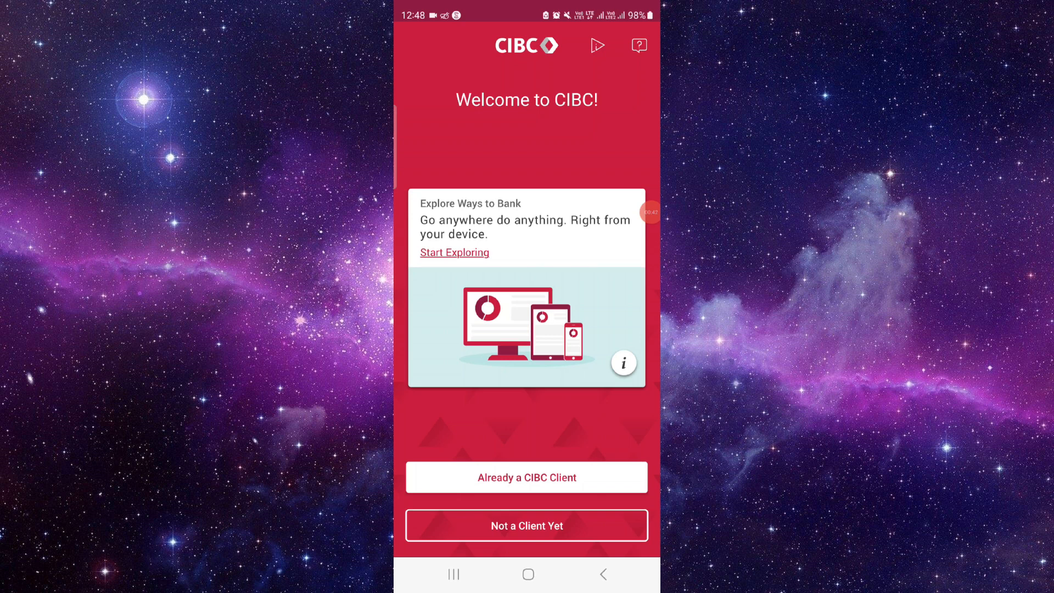
Continue as Already a CIBC Client to reach the sign-on form.
click(525, 477)
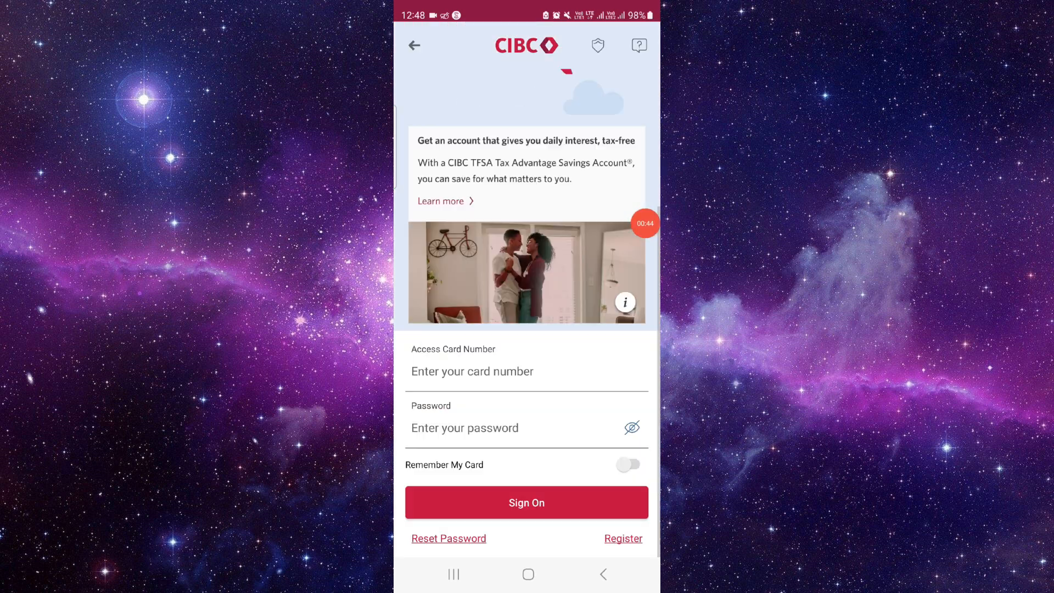